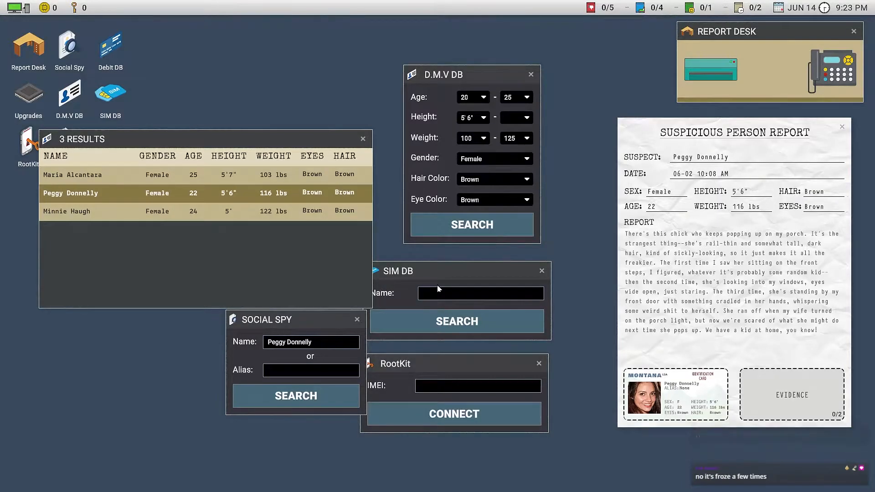
Pause the game to bring up the pause menu and settings panel
{"action": "key", "text": "Escape"}
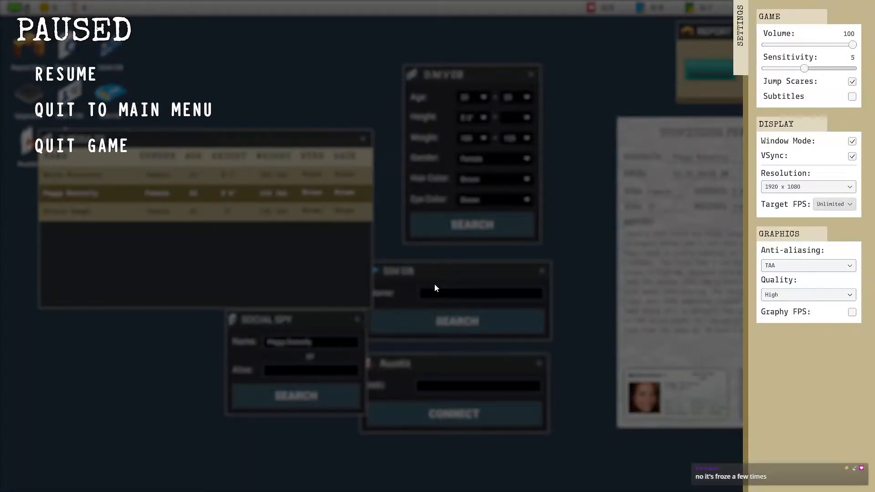
{"action": "mouse_move", "coordinate": [440, 299]}
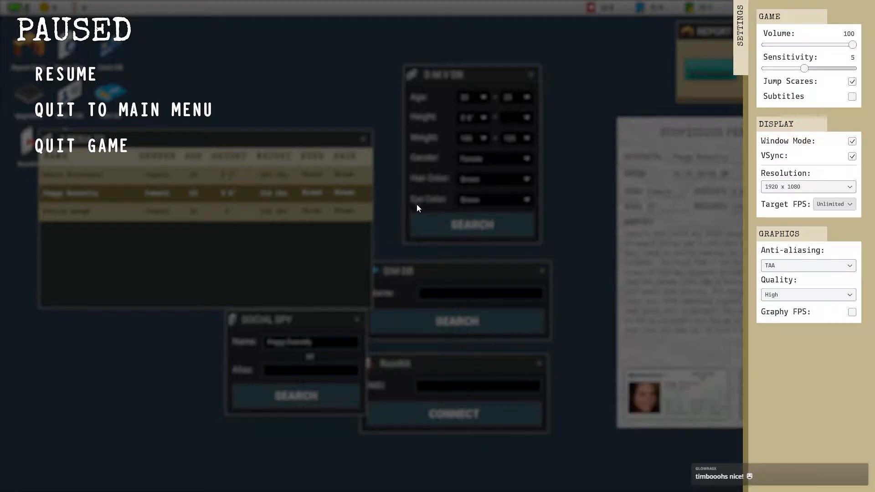
{"action": "mouse_move", "coordinate": [416, 210]}
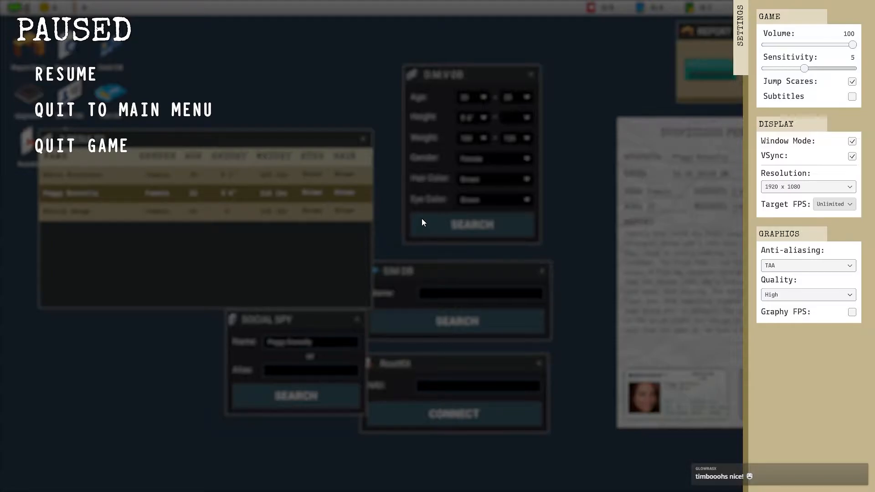
Resume play and keep RootKit cracking the porch woman's phone passcode
{"action": "left_click", "coordinate": [66, 74]}
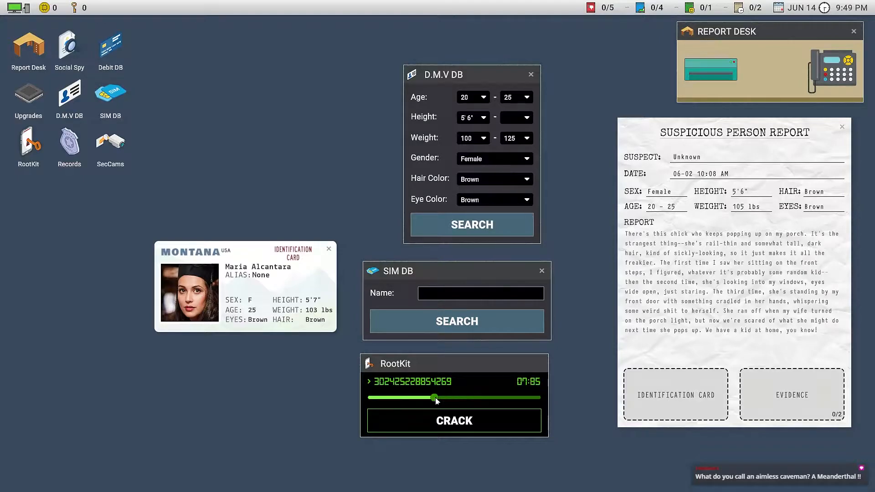
{"action": "left_click", "coordinate": [453, 420]}
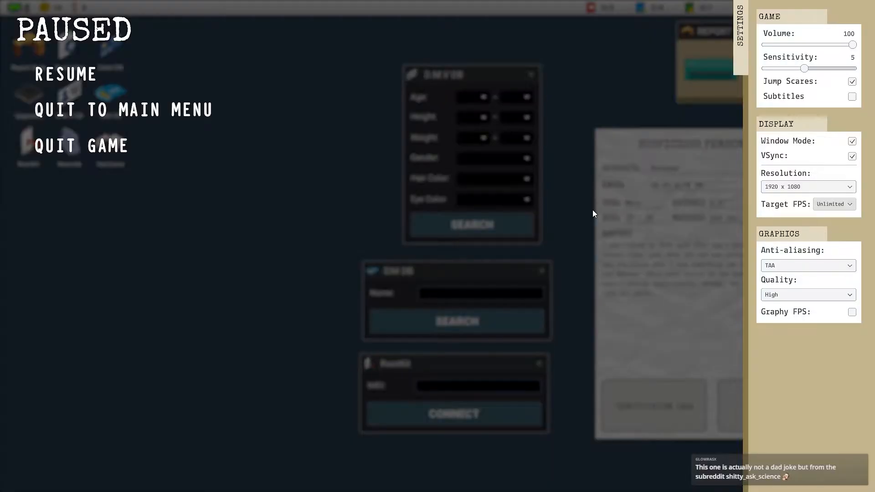
{"action": "mouse_move", "coordinate": [590, 207]}
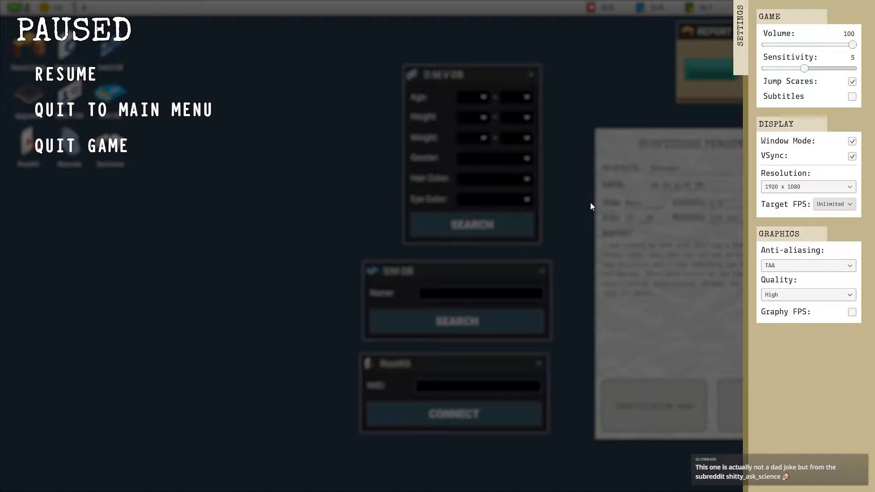
{"action": "mouse_move", "coordinate": [572, 99]}
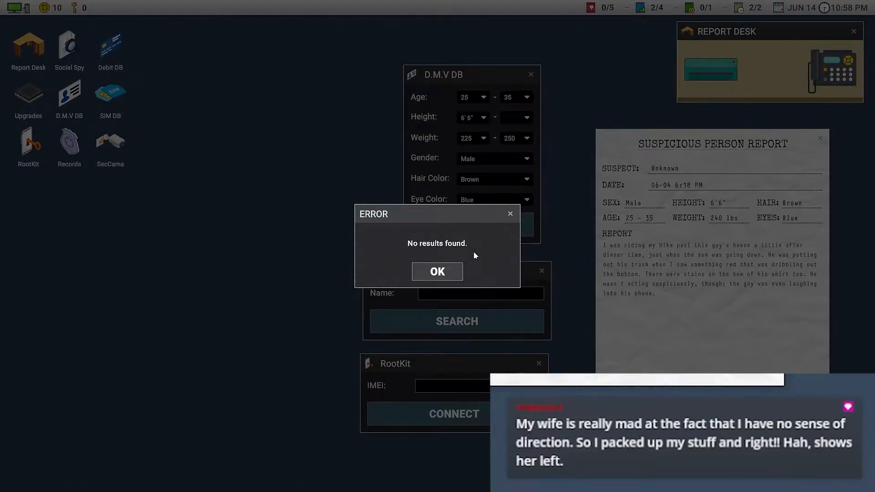
{"action": "mouse_move", "coordinate": [473, 247]}
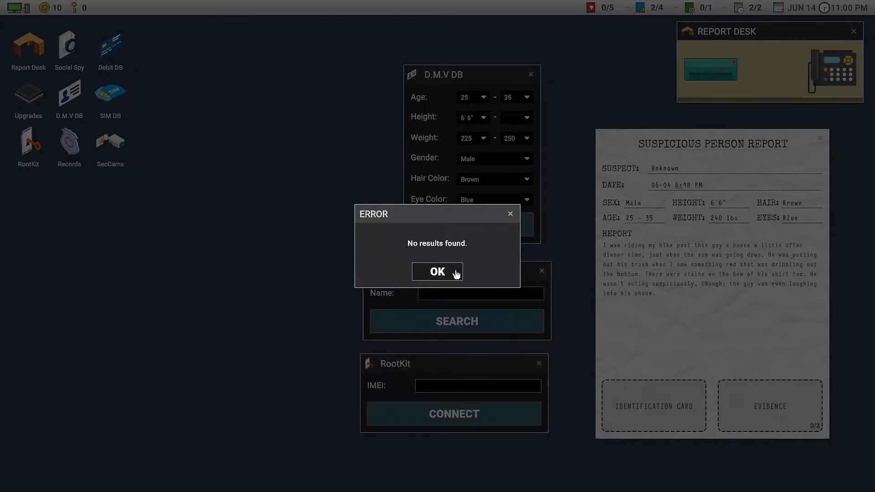
Dismiss the no-results error from the D.M.V driver records search
{"action": "left_click", "coordinate": [436, 272]}
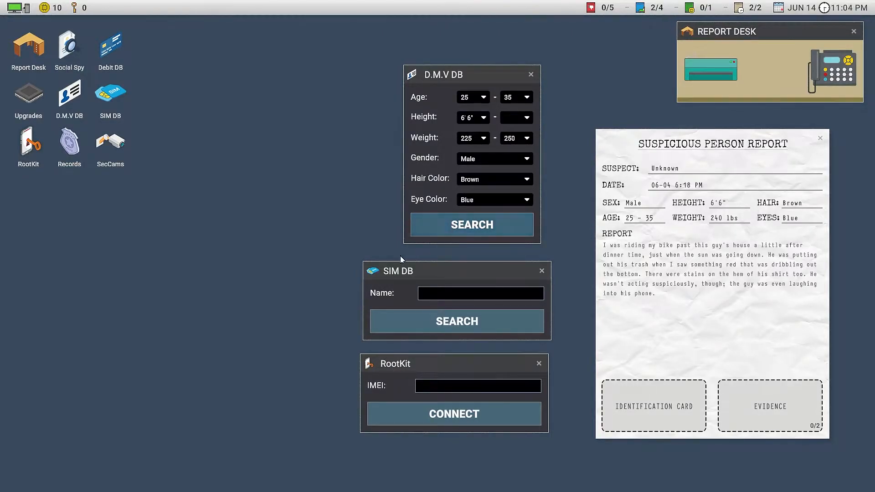
Attach James Thomas's ID card as the tall man's suspect and crack his phone in RootKit
{"action": "left_click", "coordinate": [471, 224]}
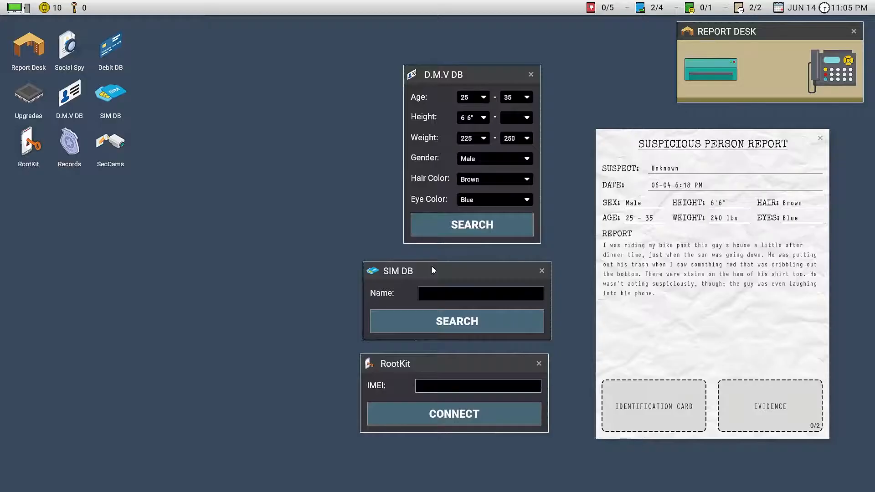
{"action": "left_click", "coordinate": [454, 414]}
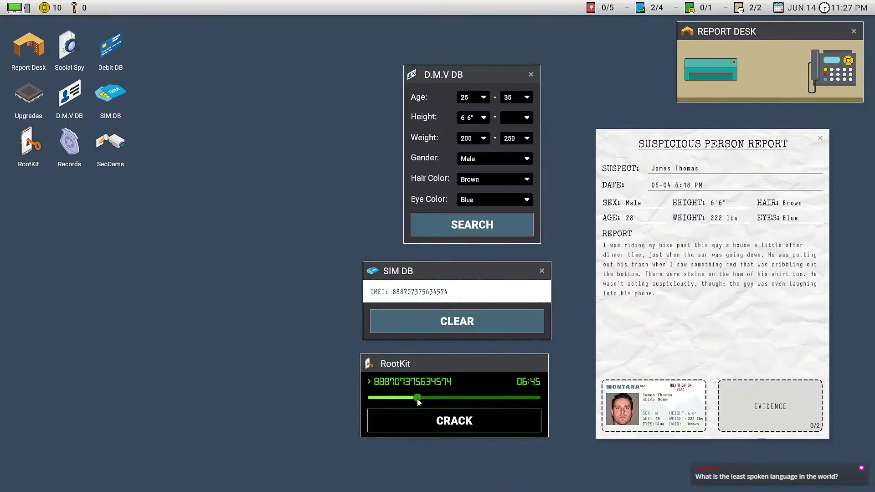
{"action": "left_click", "coordinate": [453, 420]}
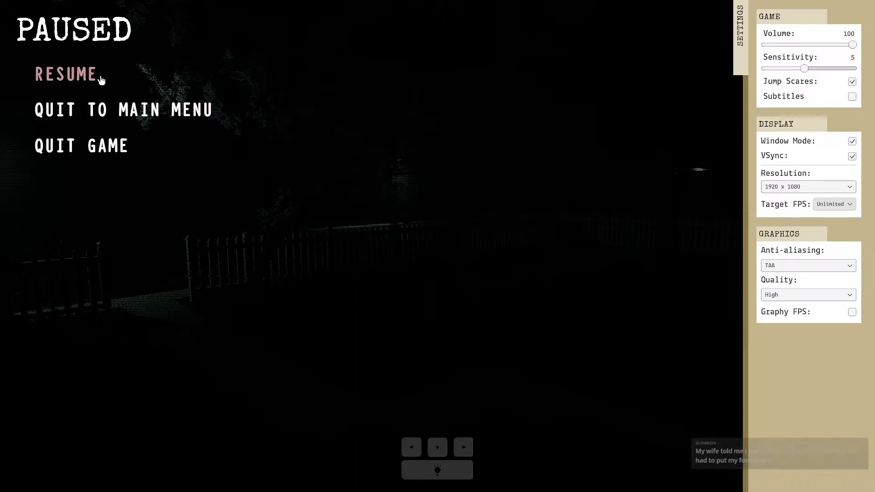
{"action": "left_click", "coordinate": [66, 74]}
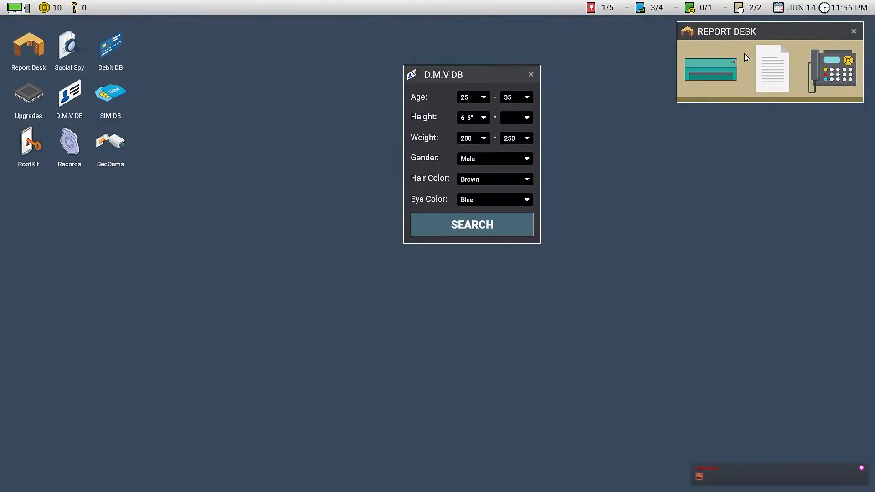
{"action": "left_click", "coordinate": [772, 68]}
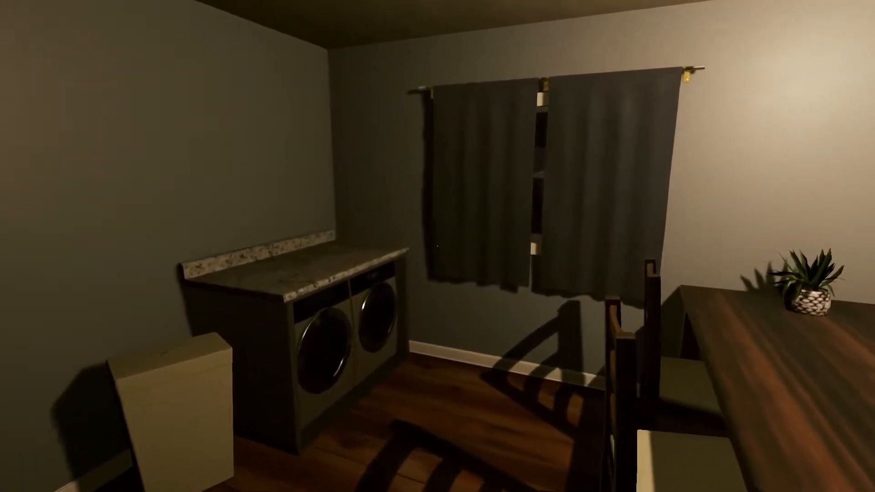
{"action": "mouse_move", "coordinate": [438, 246]}
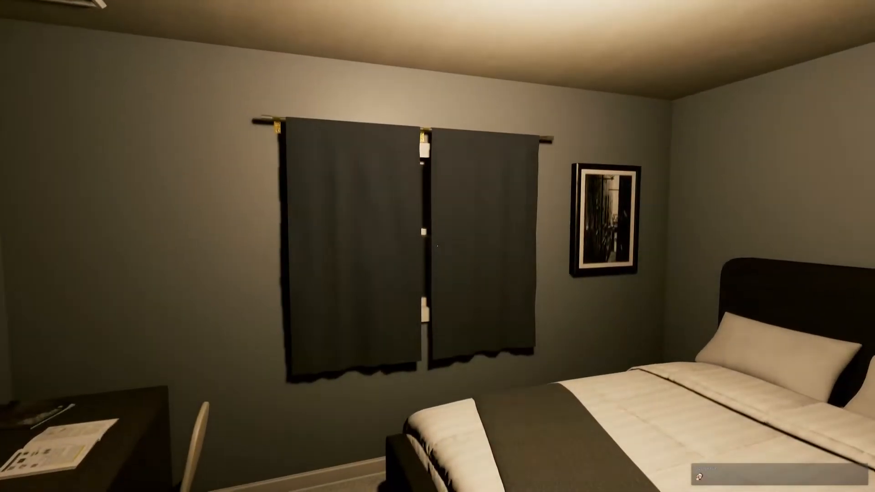
{"action": "mouse_move", "coordinate": [437, 246]}
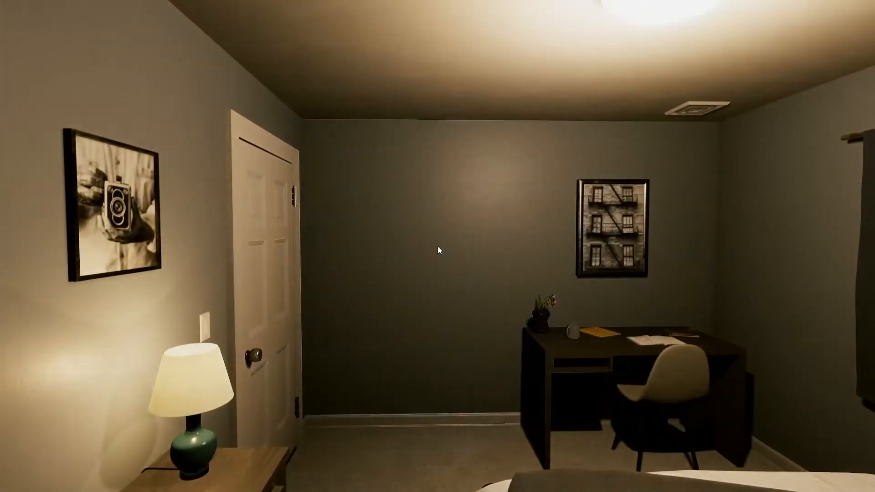
Pause and resume while walking through the bedroom, then pause again at the storm-drain report
{"action": "key", "text": "Escape"}
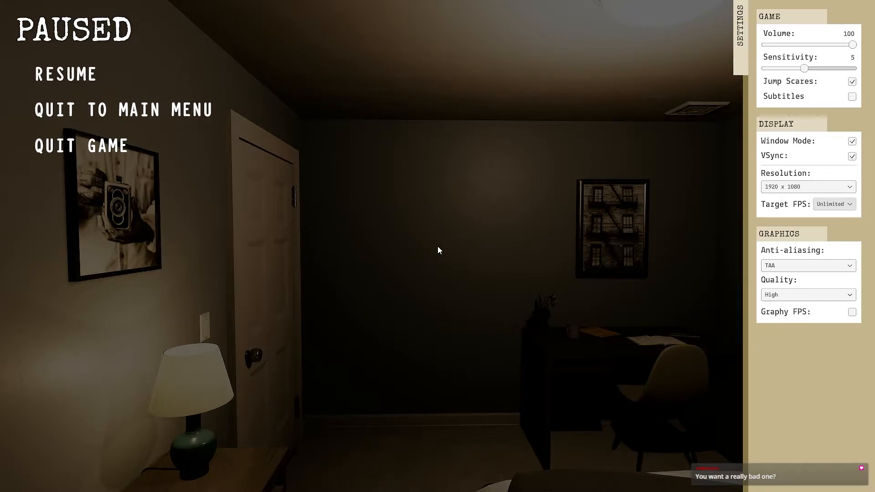
{"action": "left_click", "coordinate": [65, 74]}
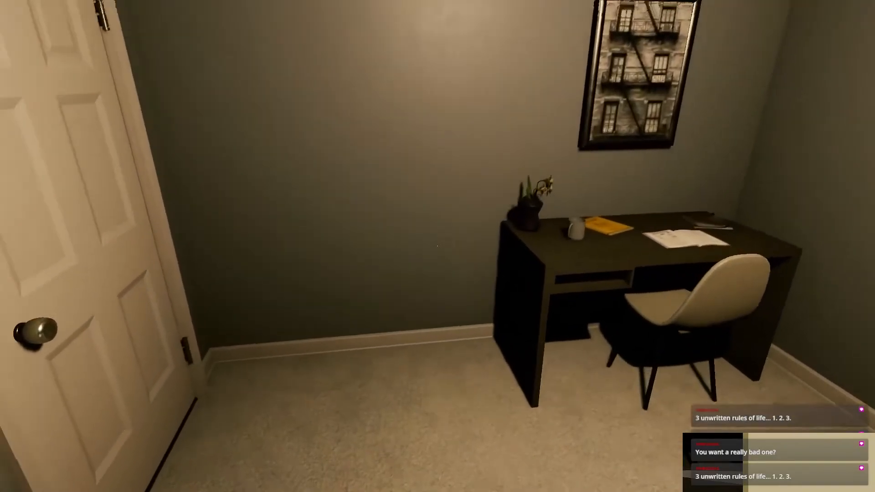
{"action": "mouse_move", "coordinate": [438, 246]}
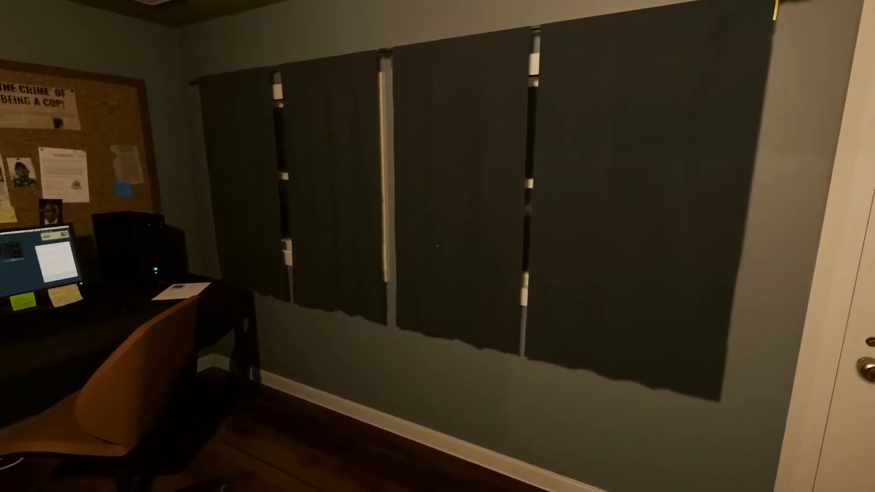
{"action": "mouse_move", "coordinate": [437, 246]}
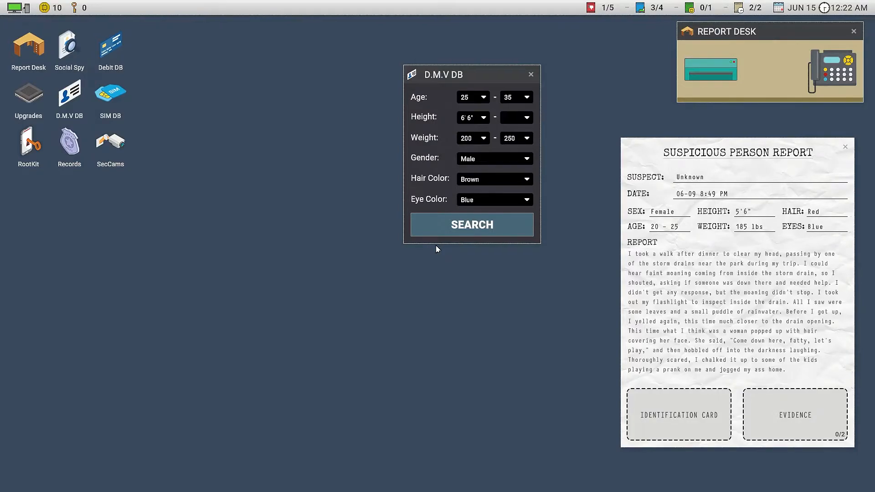
{"action": "key", "text": "Escape"}
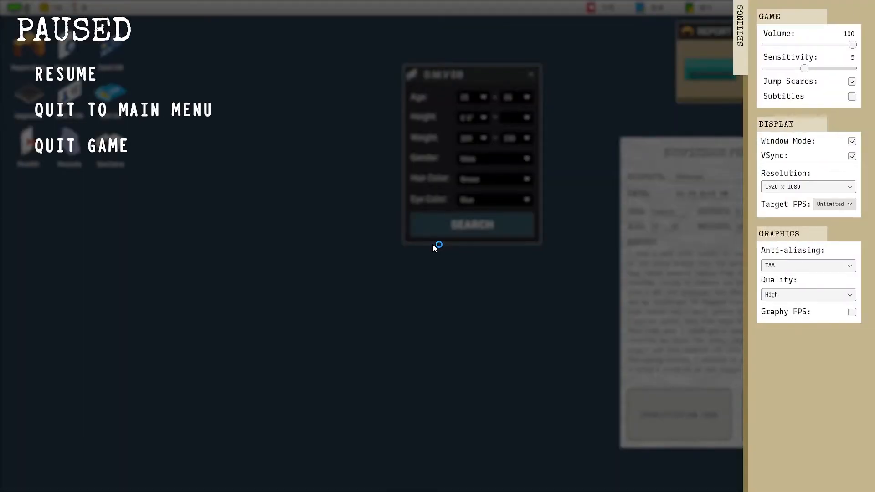
{"action": "mouse_move", "coordinate": [435, 248]}
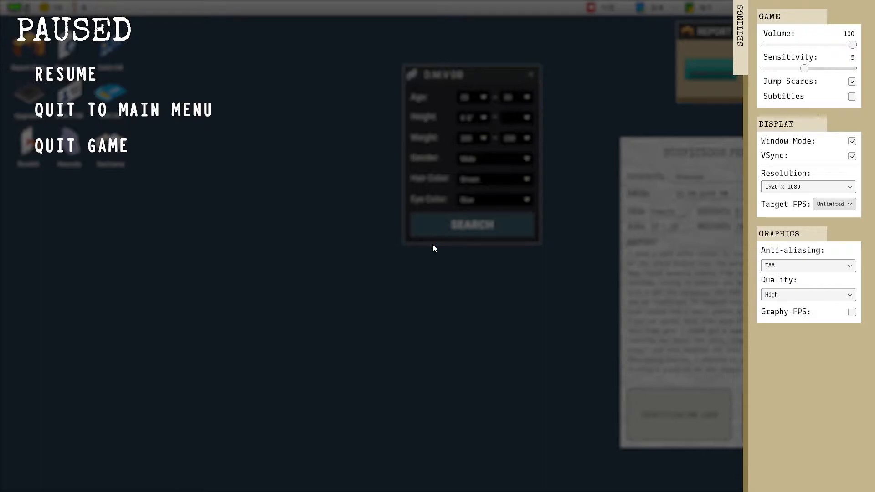